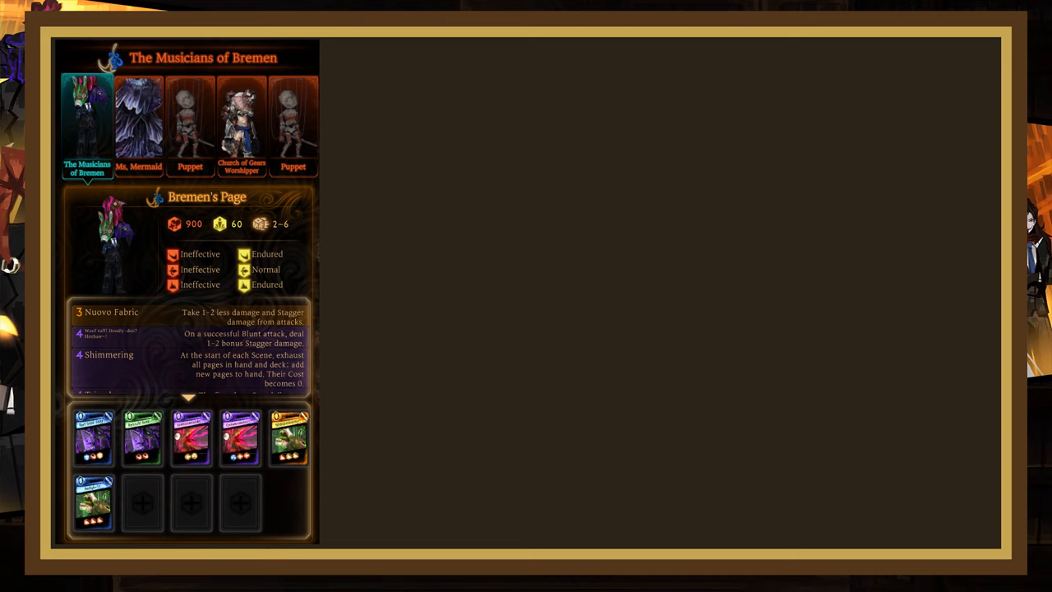
Select the first Puppet in the roster to view its page and Manikin combat page.
click(190, 123)
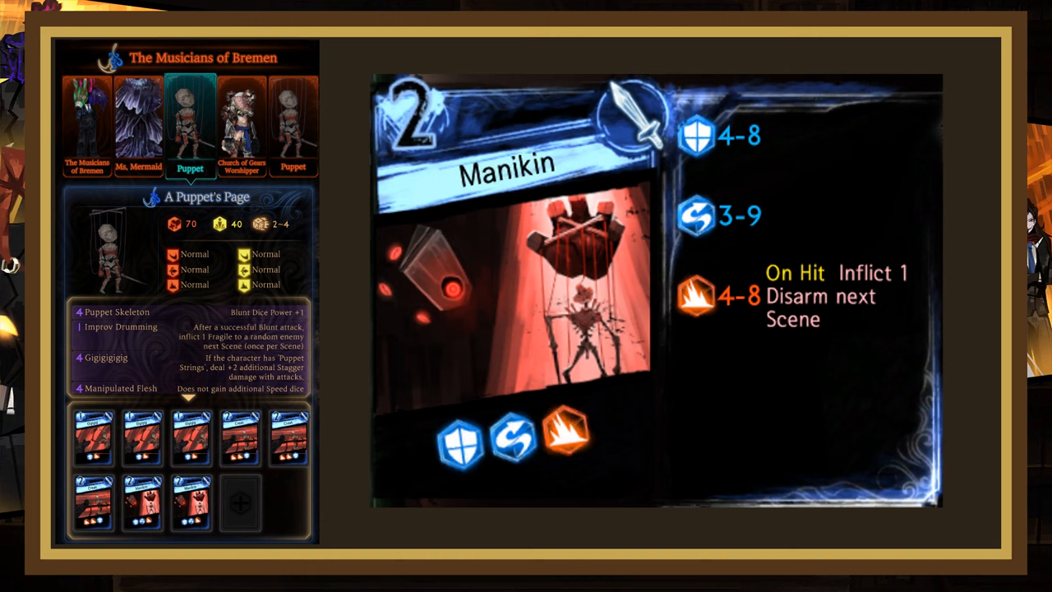
Select the Church of Gears Worshipper to view its page and Defense Order combat page.
click(240, 124)
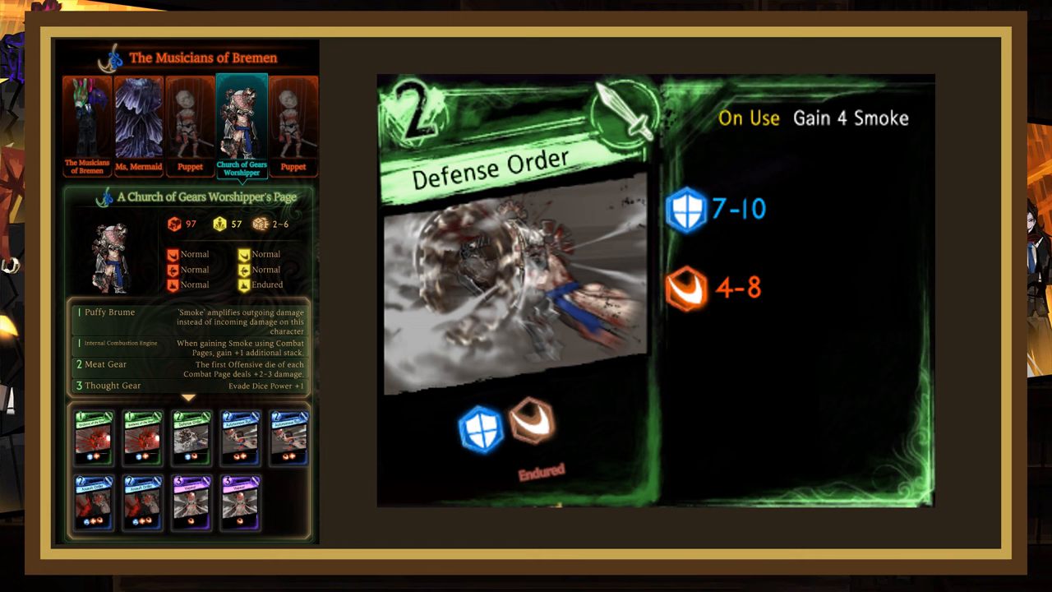
Select Ms. Mermaid and enlarge her Resonating Terror mass-attack combat page.
click(138, 115)
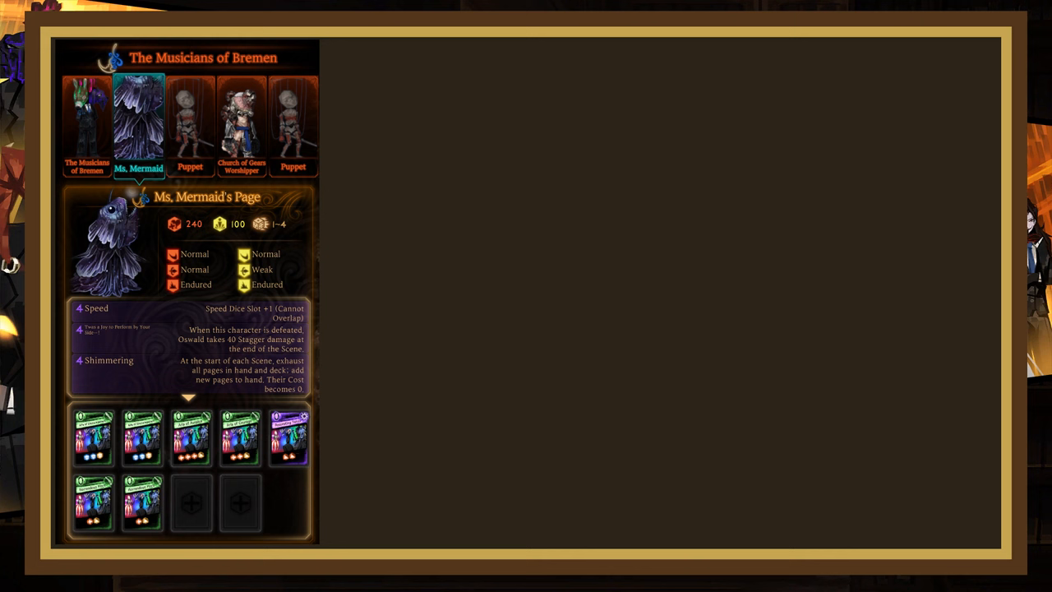
click(191, 437)
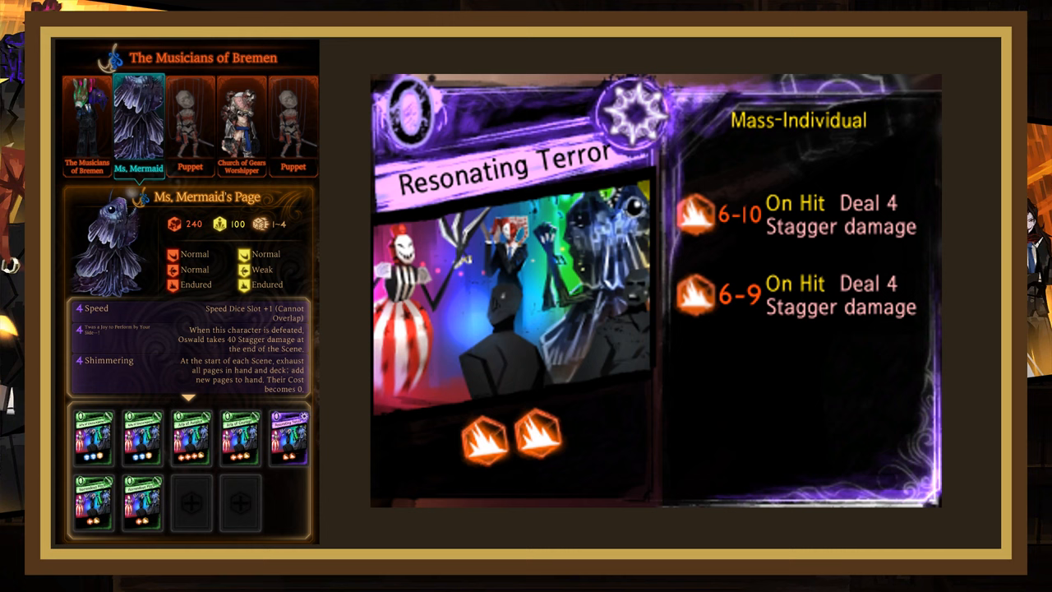
Return to The Musicians of Bremen's own page with no combat page enlarged.
click(85, 124)
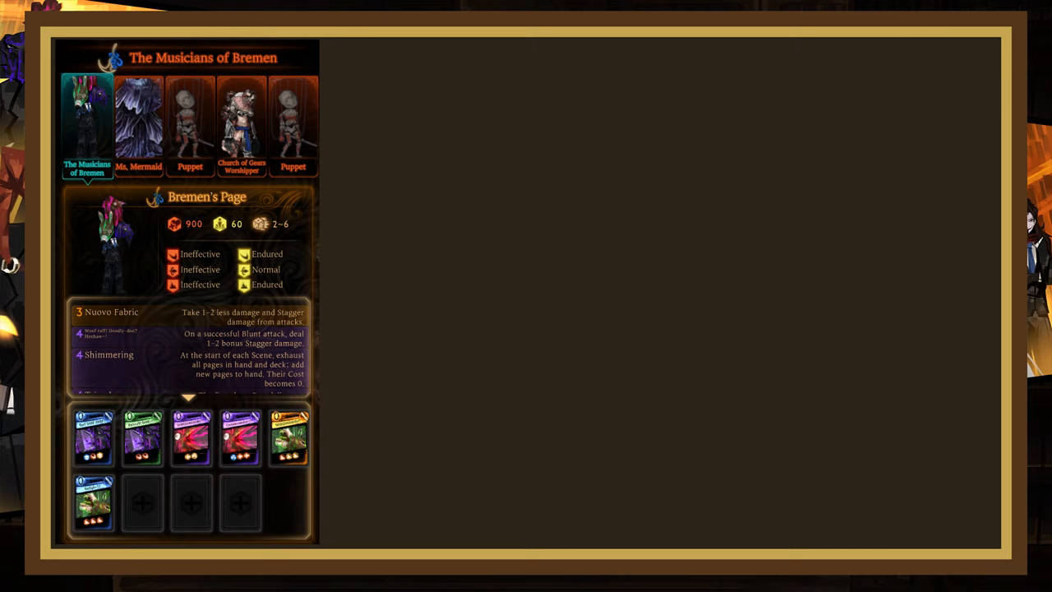